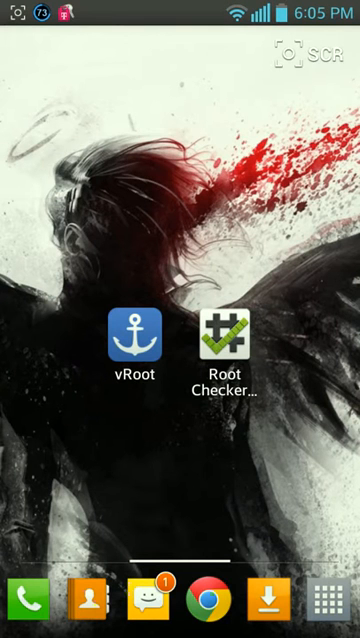
Step: Launch Chrome from the dock to show the mgyun.com vRoot download page
{"action": "left_click", "coordinate": [128, 332]}
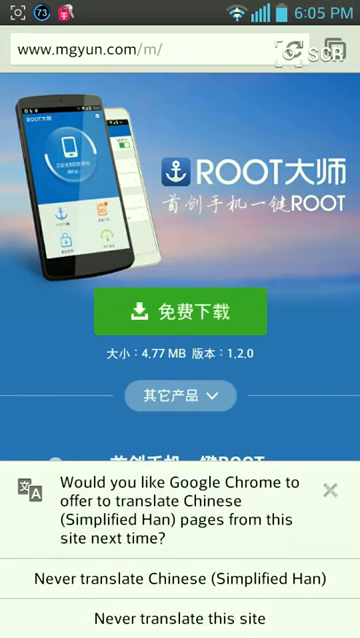
Step: Dismiss the Chinese translation offer, browse the vRoot page, and return home
{"action": "left_click", "coordinate": [327, 518]}
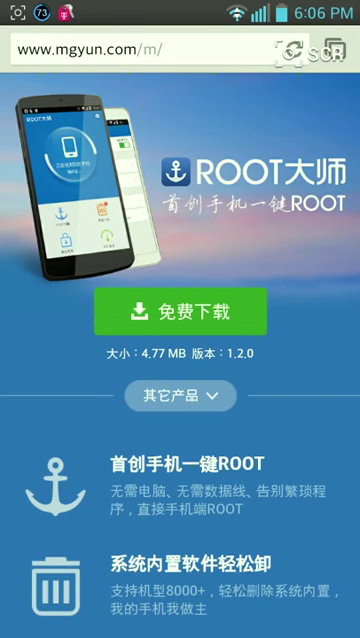
{"action": "scroll", "scroll_direction": "down", "scroll_amount": 3}
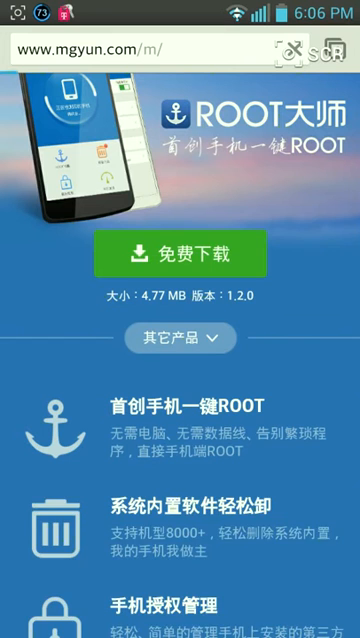
{"action": "left_click", "coordinate": [180, 254]}
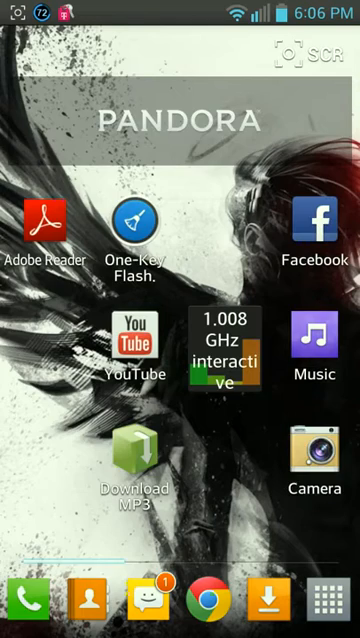
Step: Swipe to the home screen page holding the vRoot and Root Checker icons
{"action": "scroll", "scroll_direction": "left", "scroll_amount": 3}
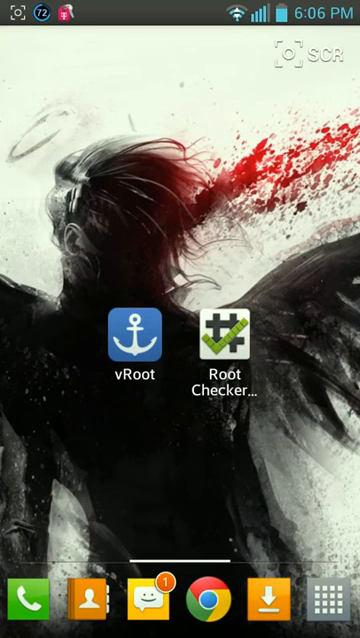
Step: Launch Root Checker Basic and start Verify Root on the LG-P769
{"action": "left_click", "coordinate": [226, 331]}
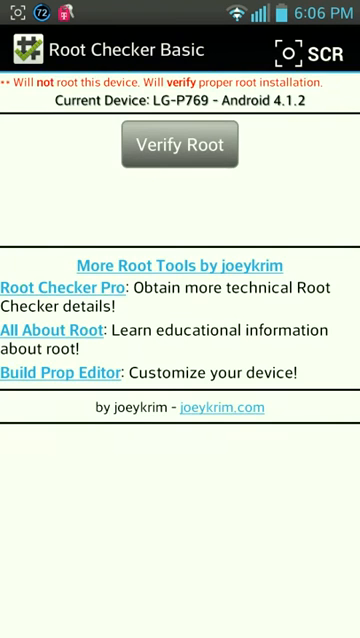
{"action": "left_click", "coordinate": [179, 144]}
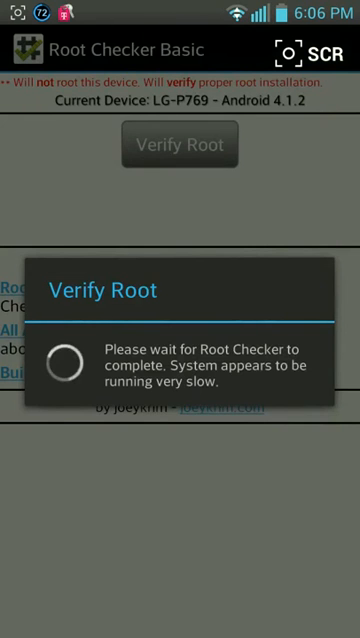